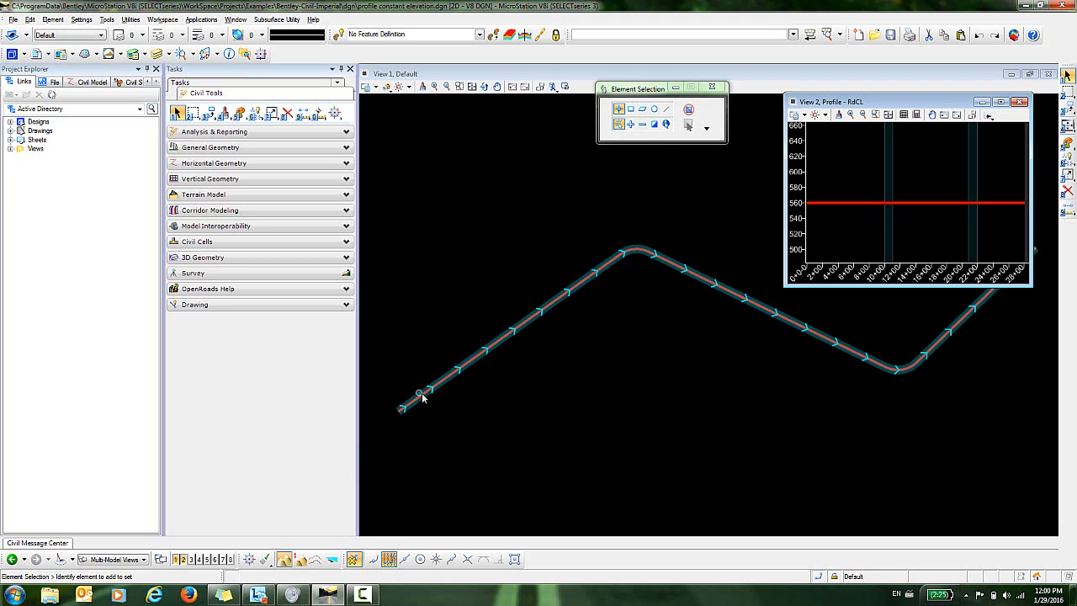
mouse_move(613, 308)
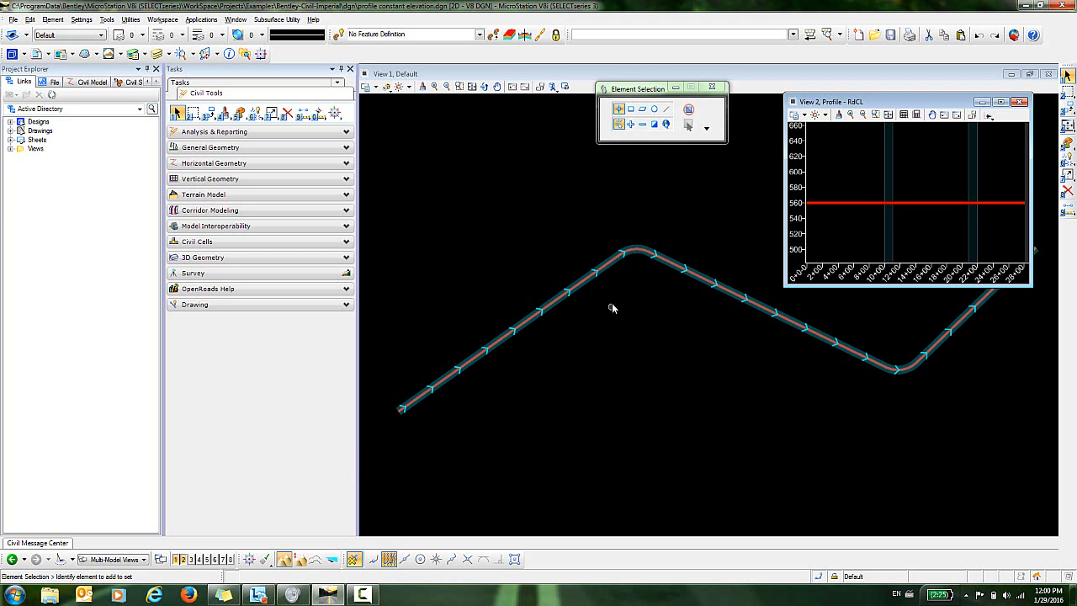
mouse_move(476, 410)
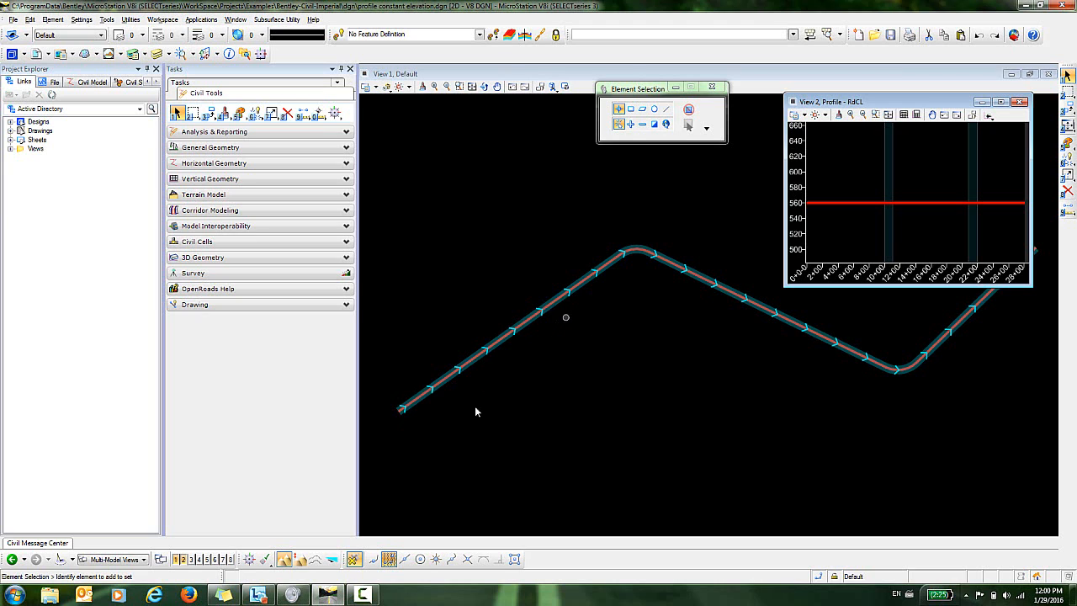
mouse_move(939, 357)
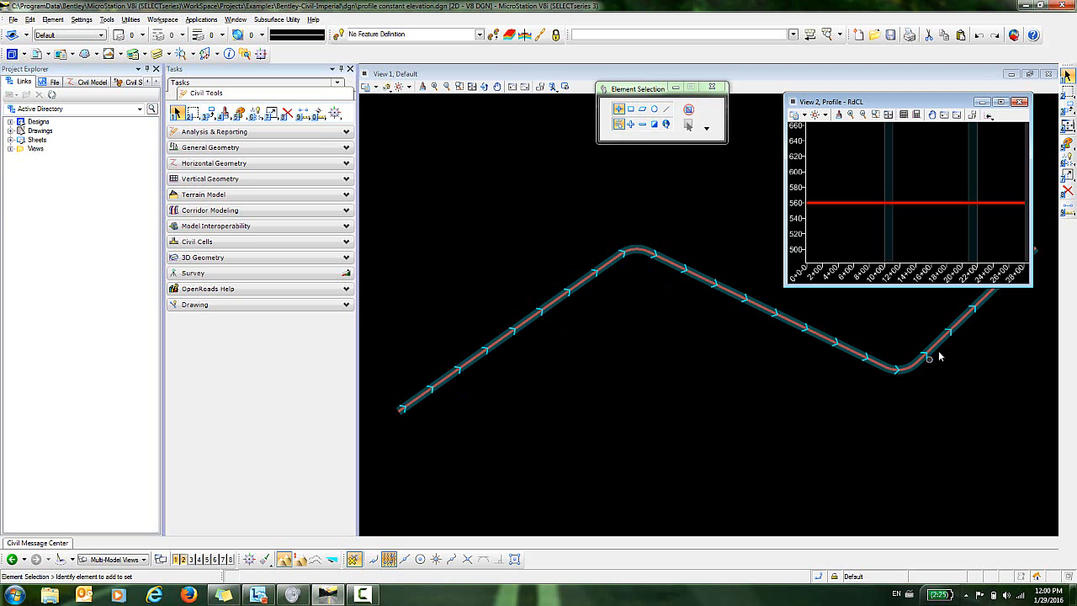
mouse_move(478, 391)
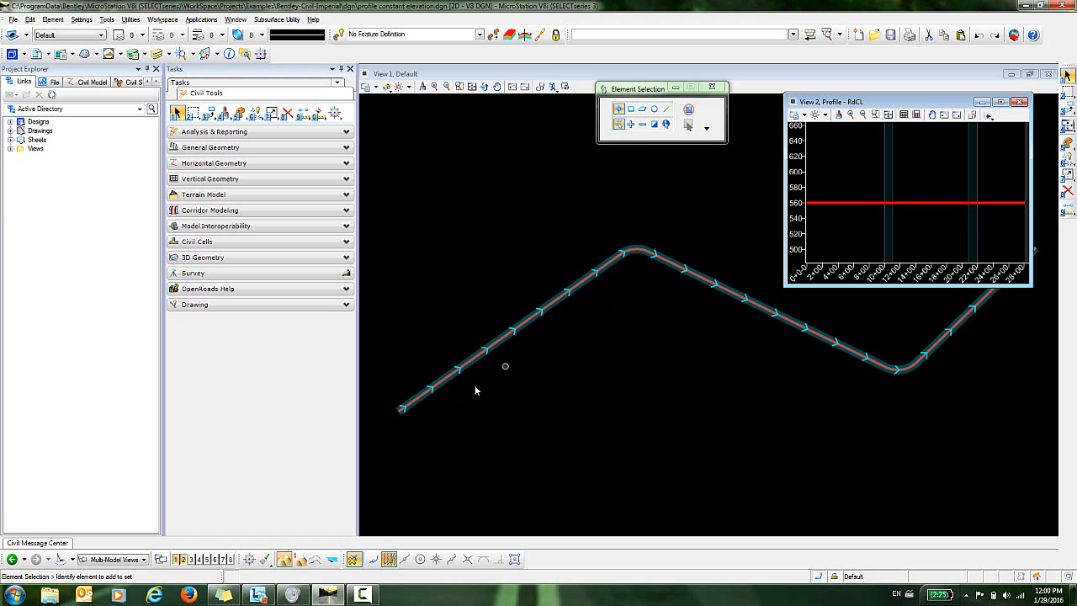
mouse_move(467, 397)
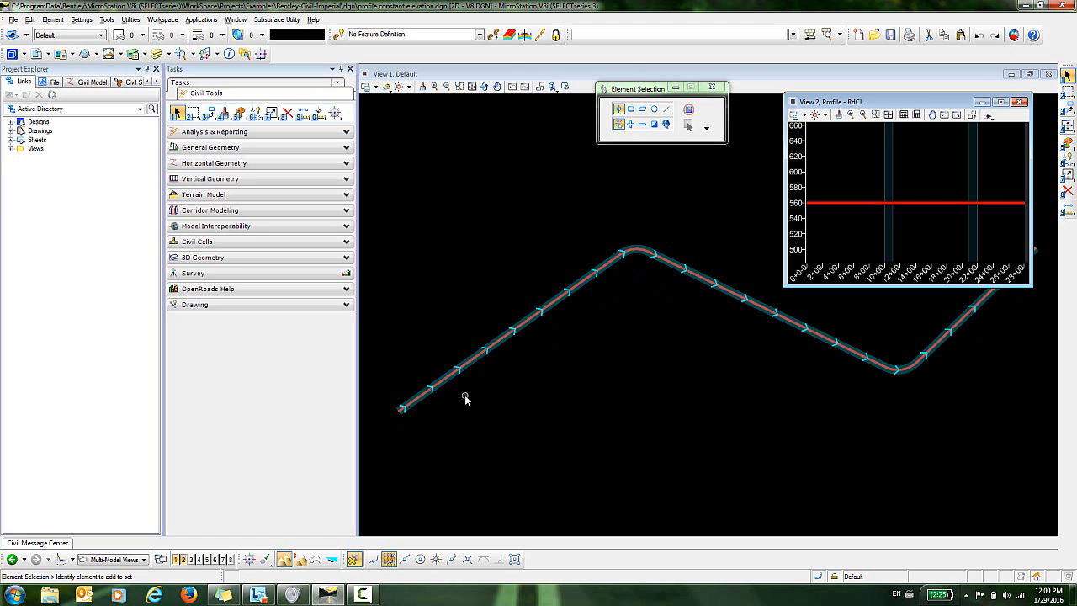
mouse_move(256, 345)
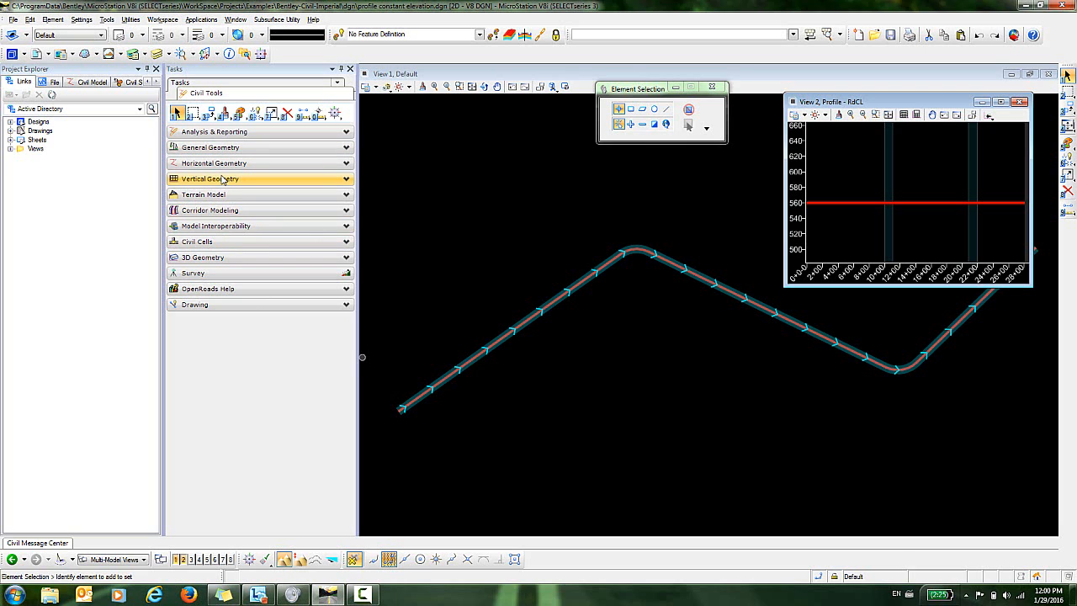
Expand the Vertical Geometry tools and select the road centerline element
left_click(213, 178)
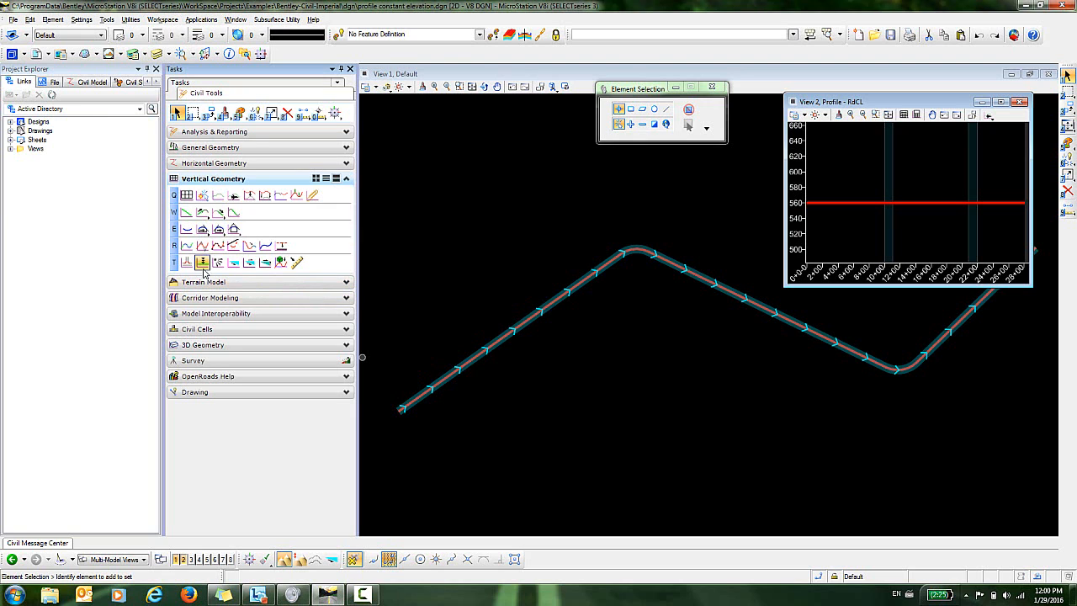
mouse_move(202, 263)
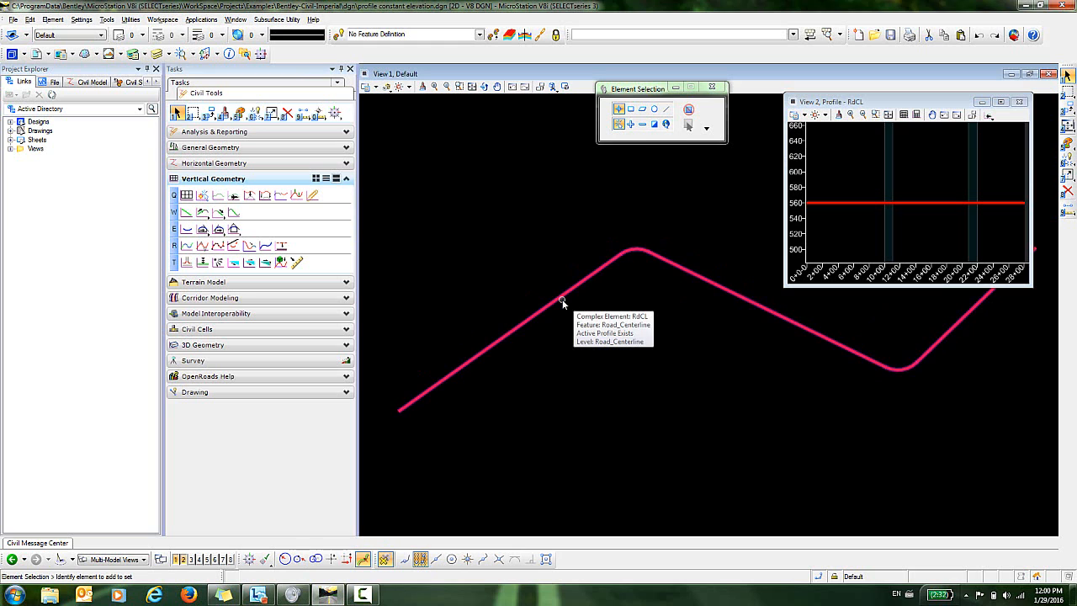
left_click(564, 301)
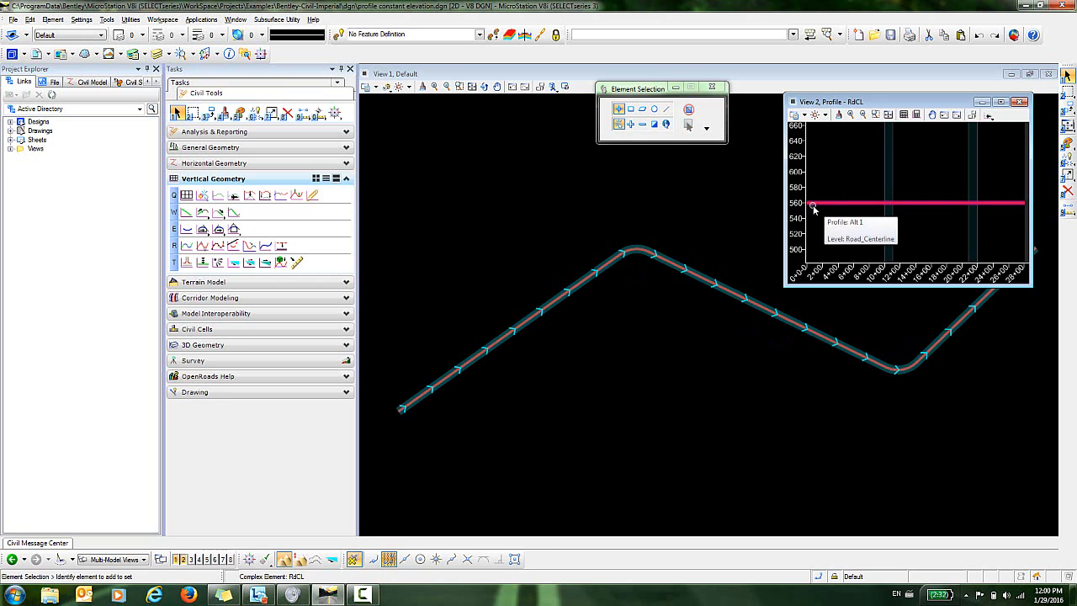
mouse_move(525, 294)
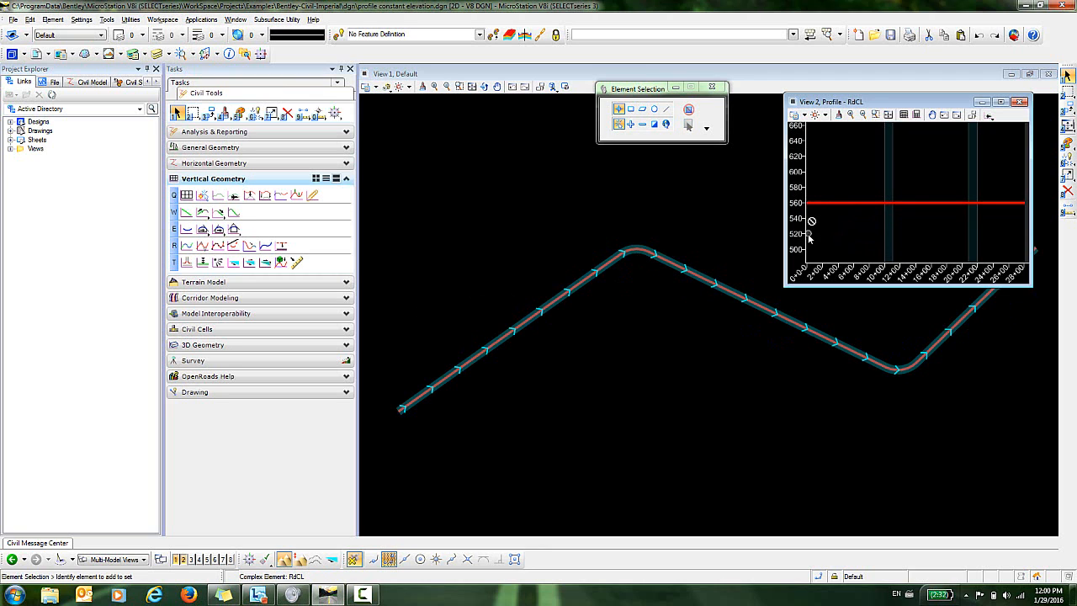
mouse_move(1020, 243)
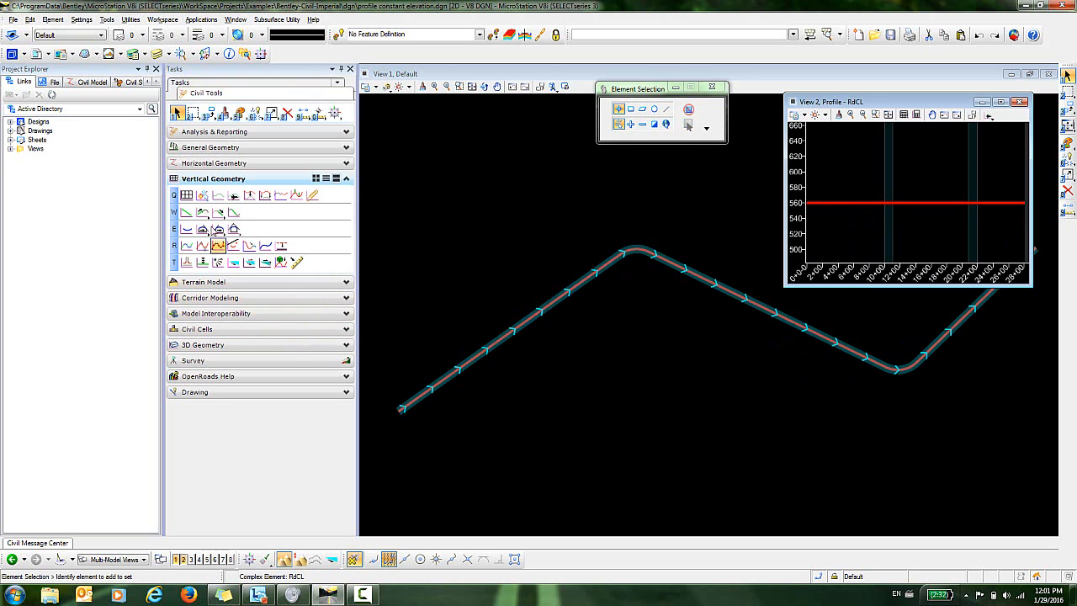
mouse_move(202, 262)
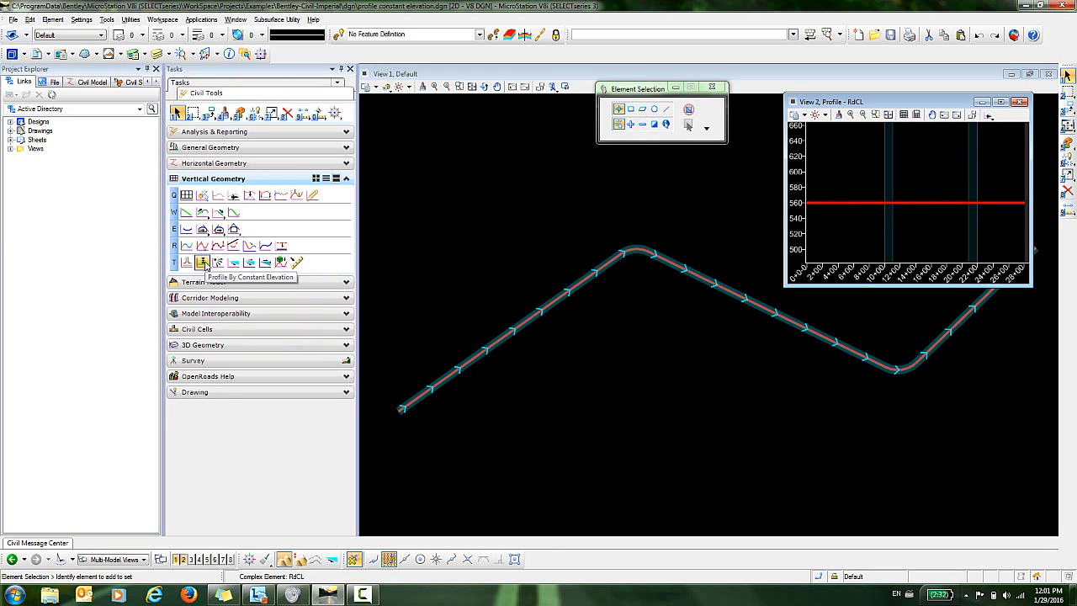
Start Profile By Constant Elevation, name it 'Test 1' and check the Linear\Road_Centerline template
left_click(202, 262)
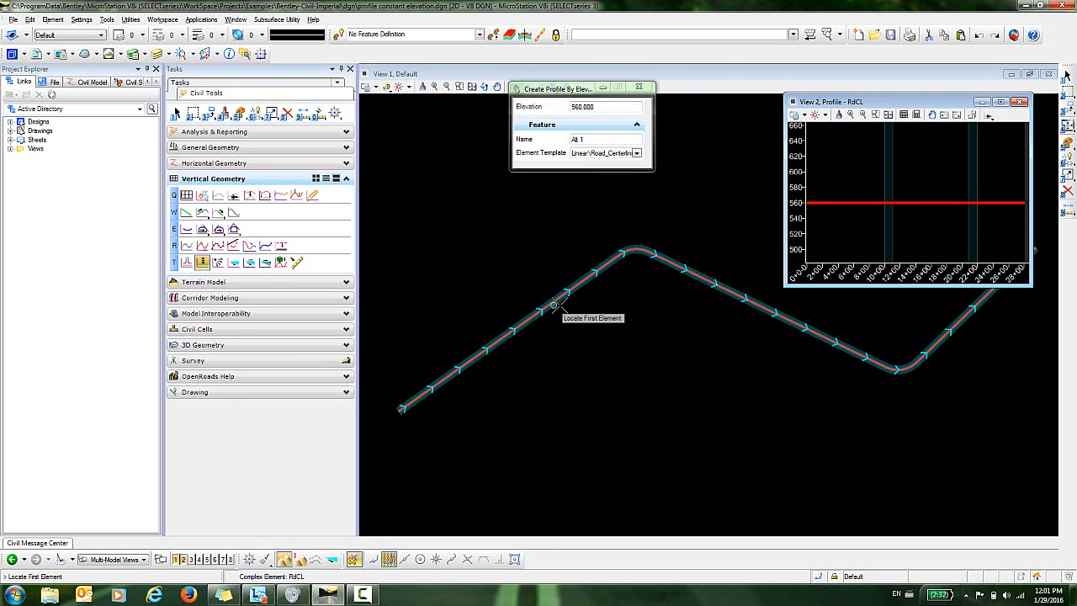
mouse_move(567, 202)
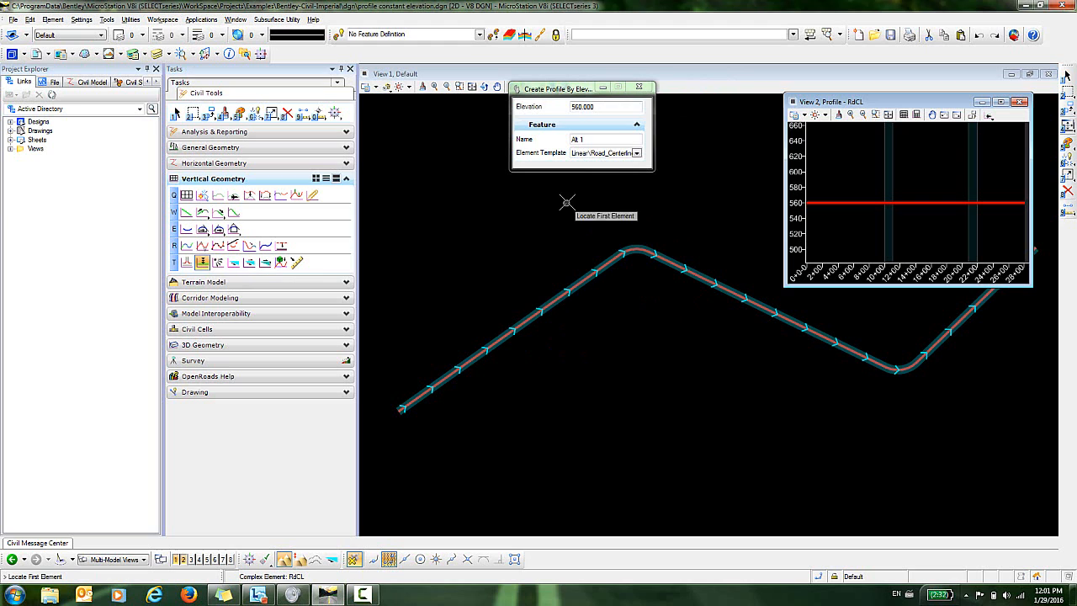
mouse_move(508, 232)
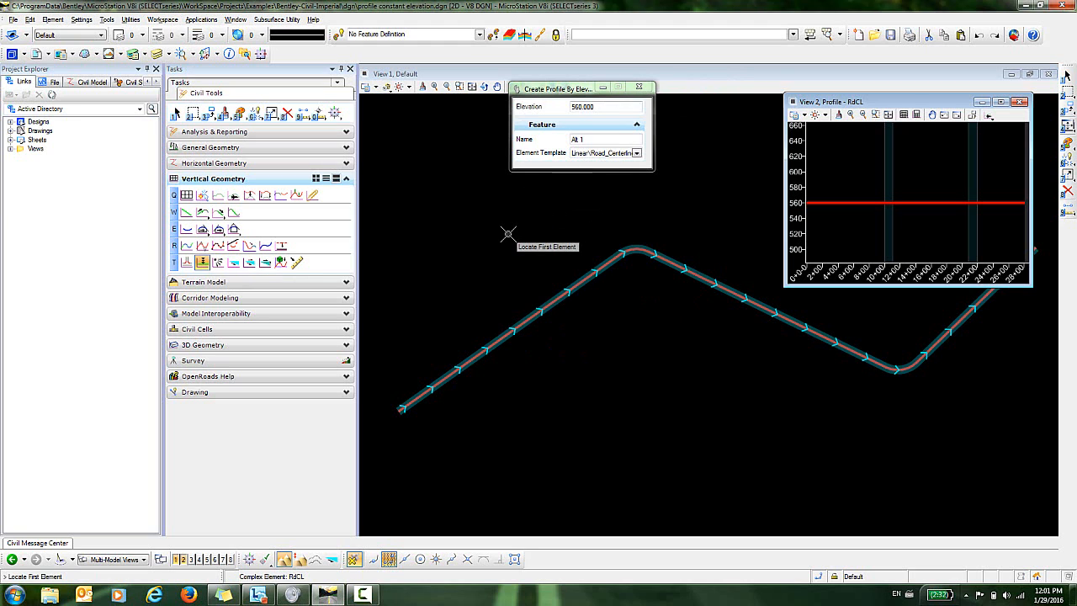
mouse_move(461, 223)
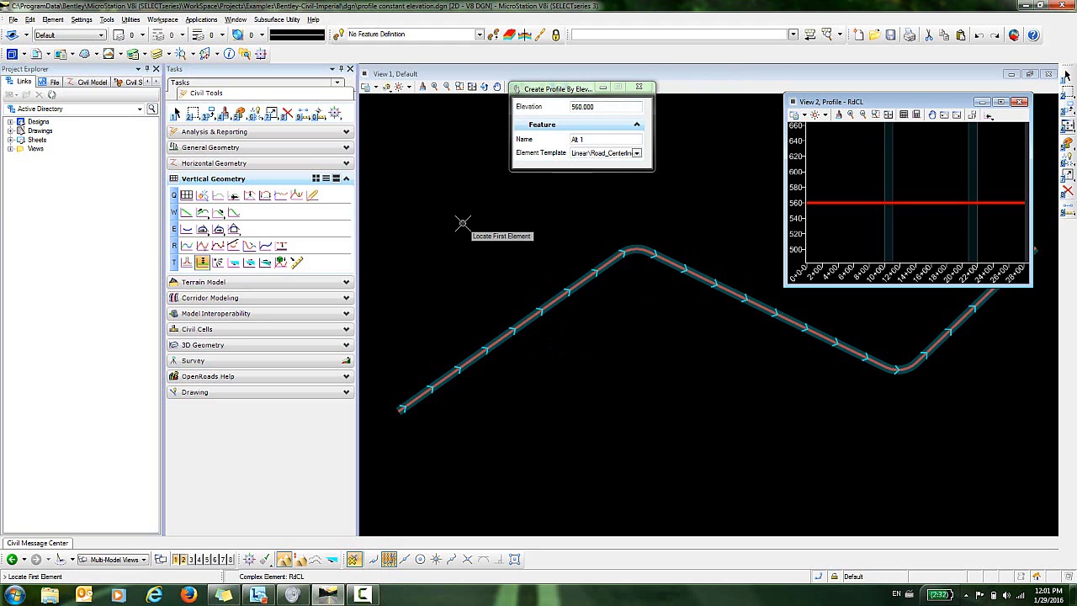
mouse_move(468, 221)
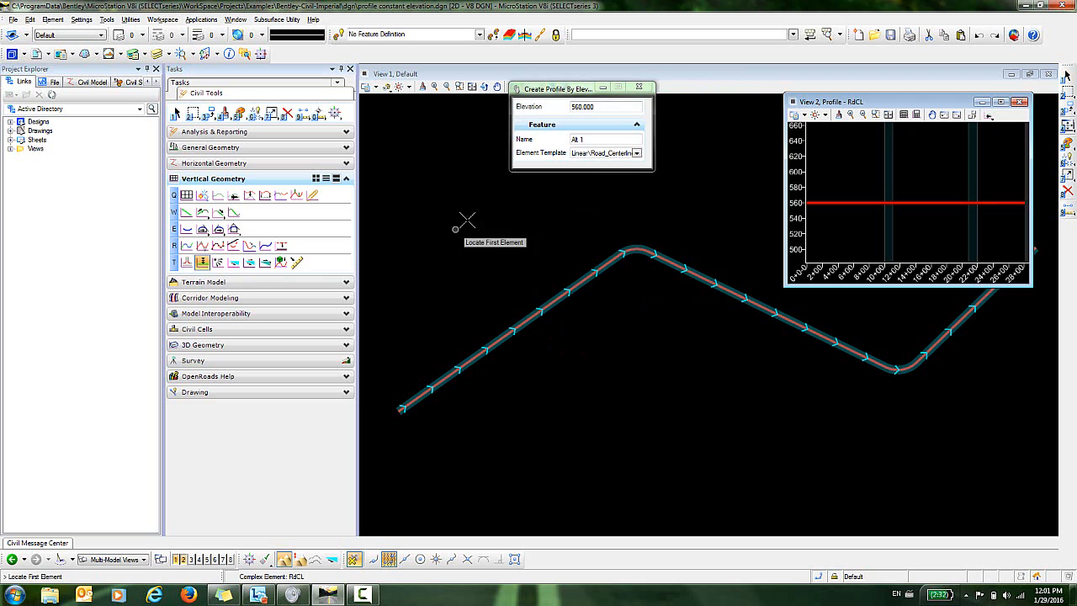
left_click(602, 140)
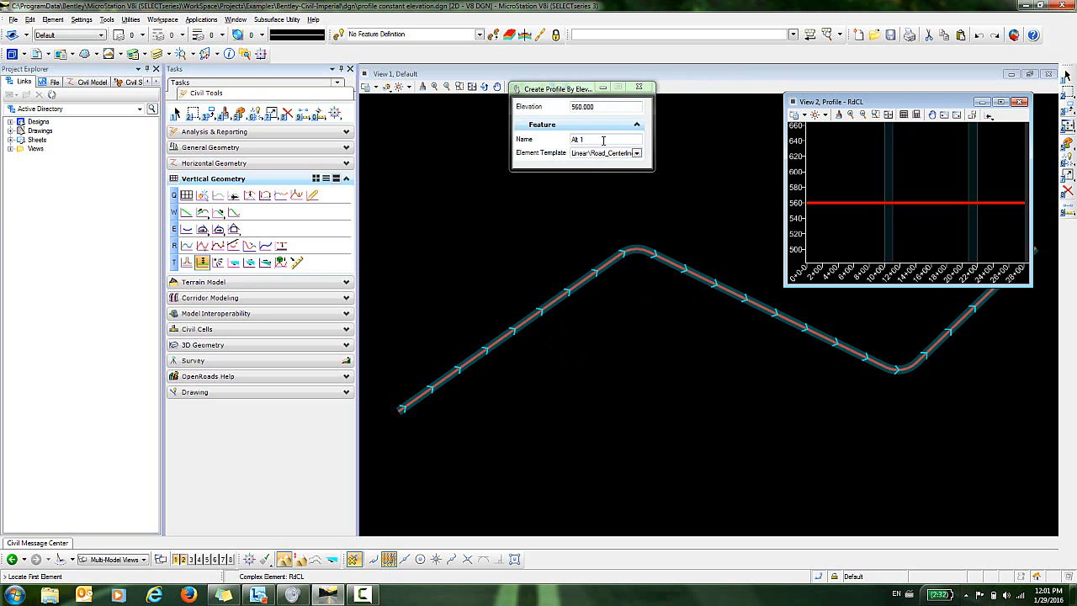
triple_click(605, 138)
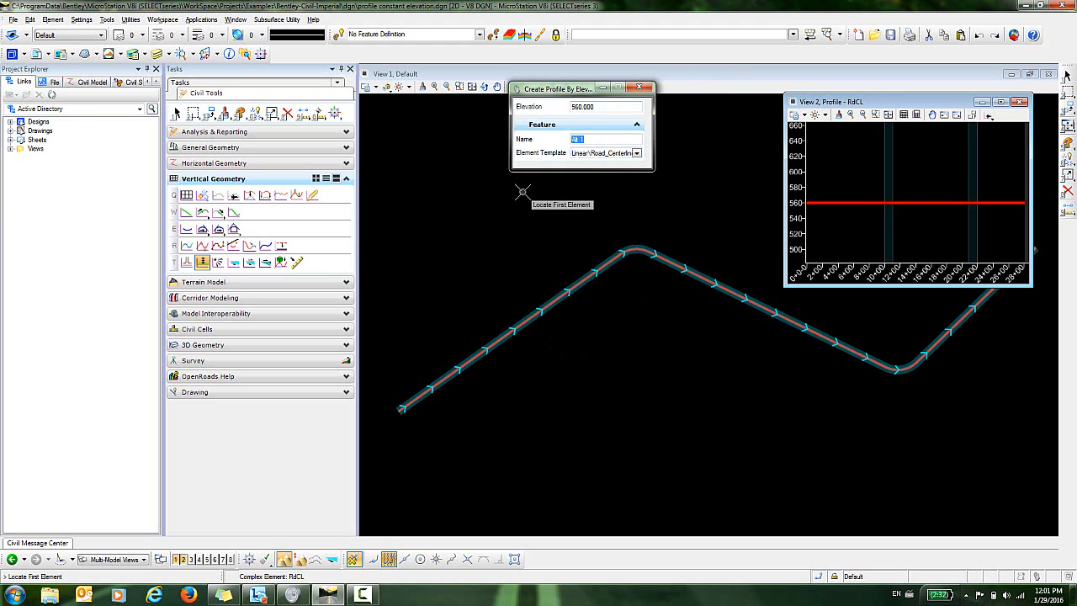
type("Test 1")
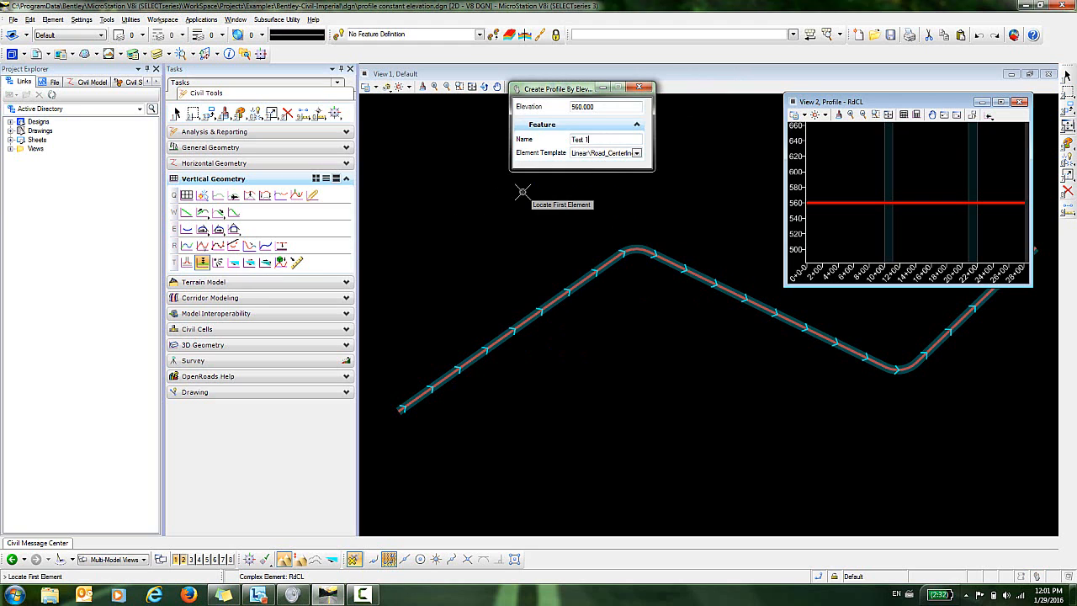
mouse_move(637, 178)
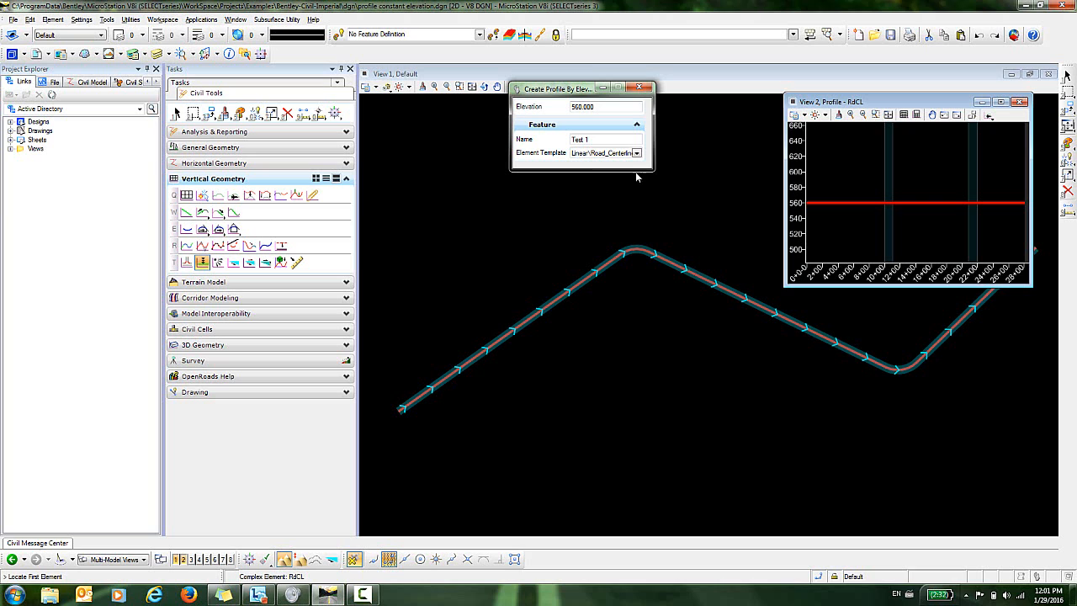
left_click(636, 151)
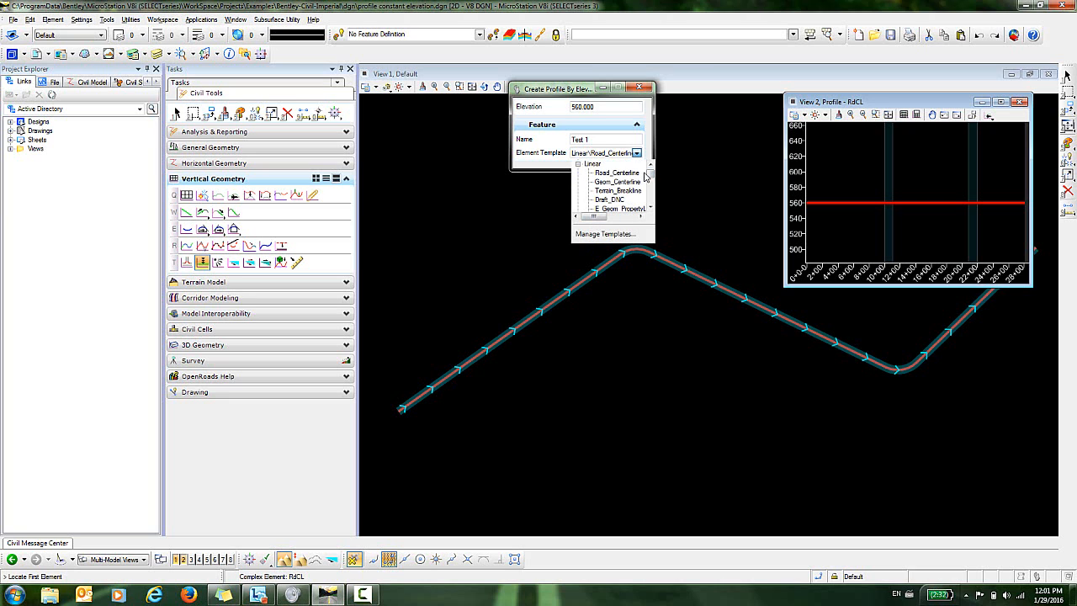
mouse_move(609, 179)
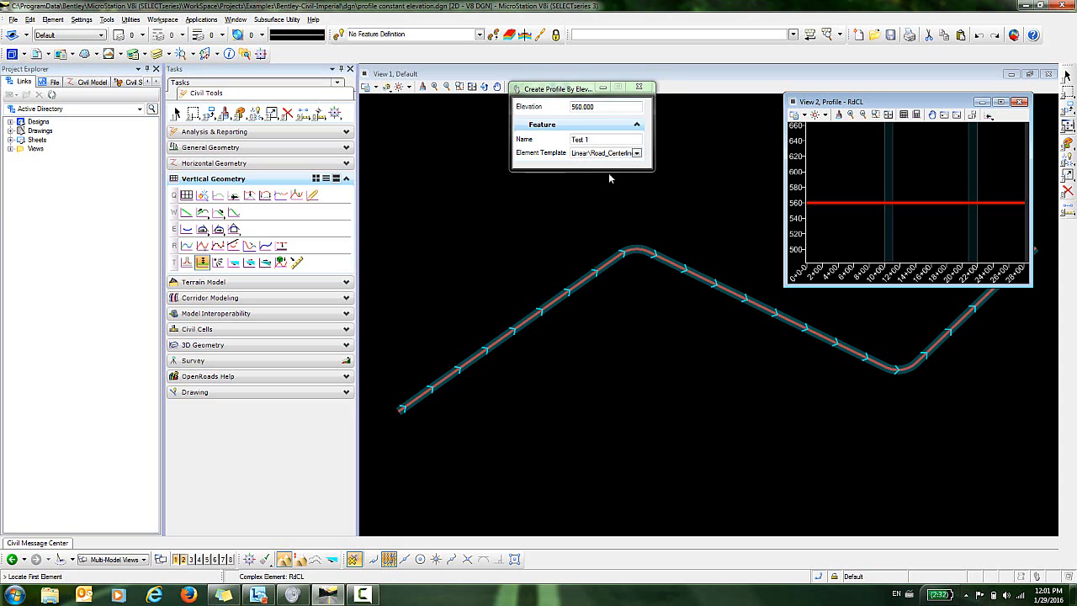
mouse_move(559, 212)
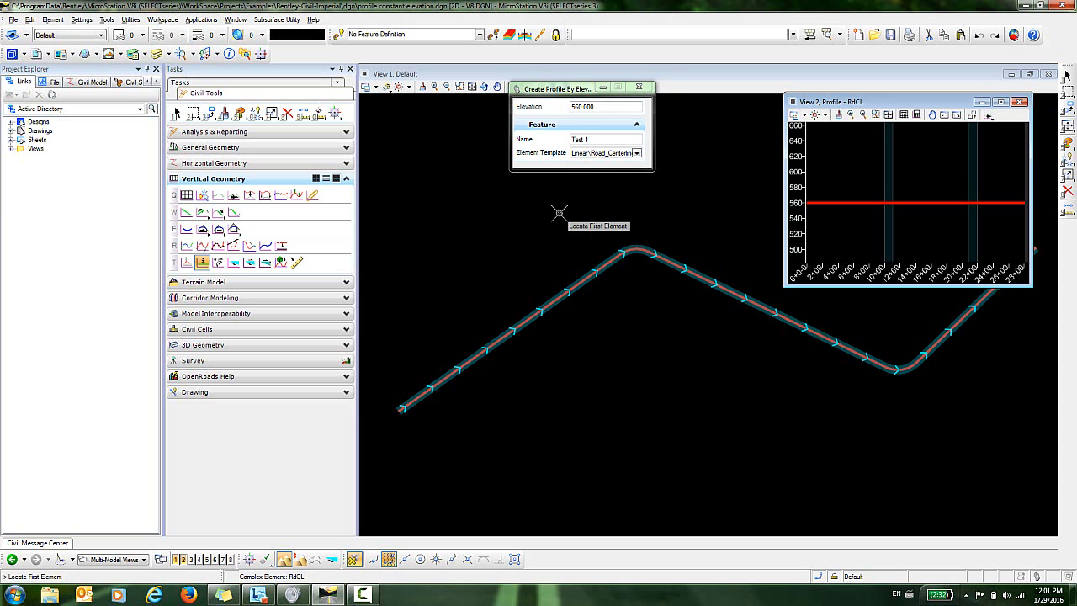
mouse_move(522, 283)
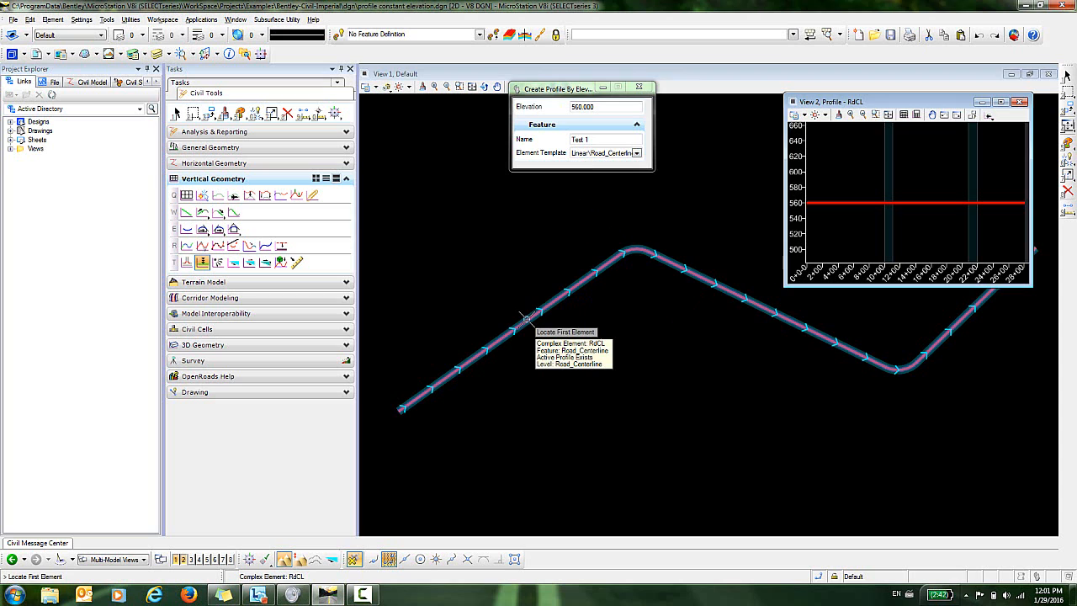
Locate the road centerline and enter 500 as the constant elevation
left_click(522, 319)
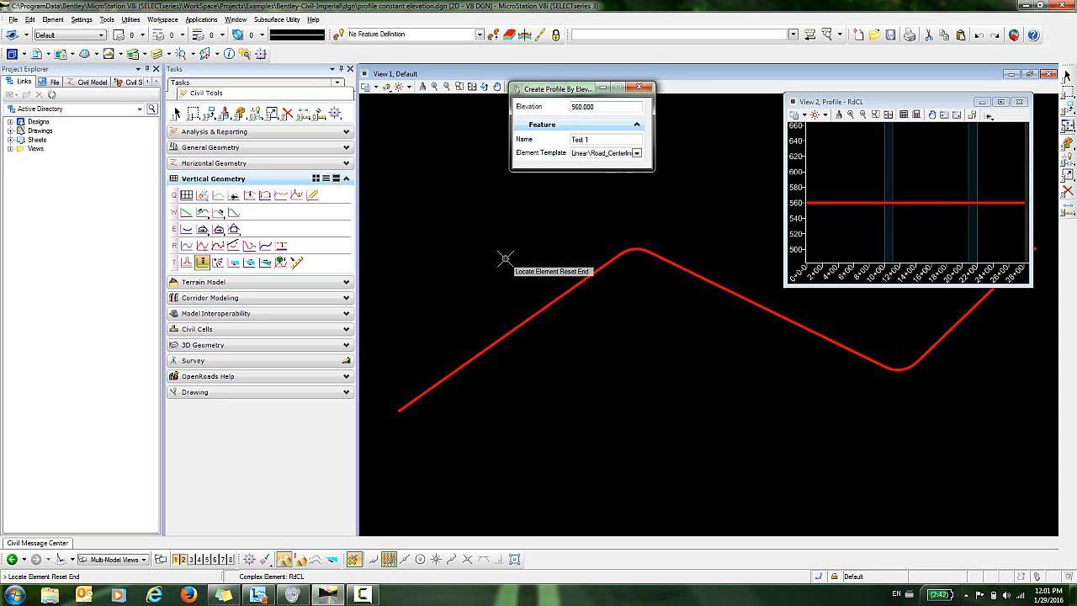
mouse_move(552, 200)
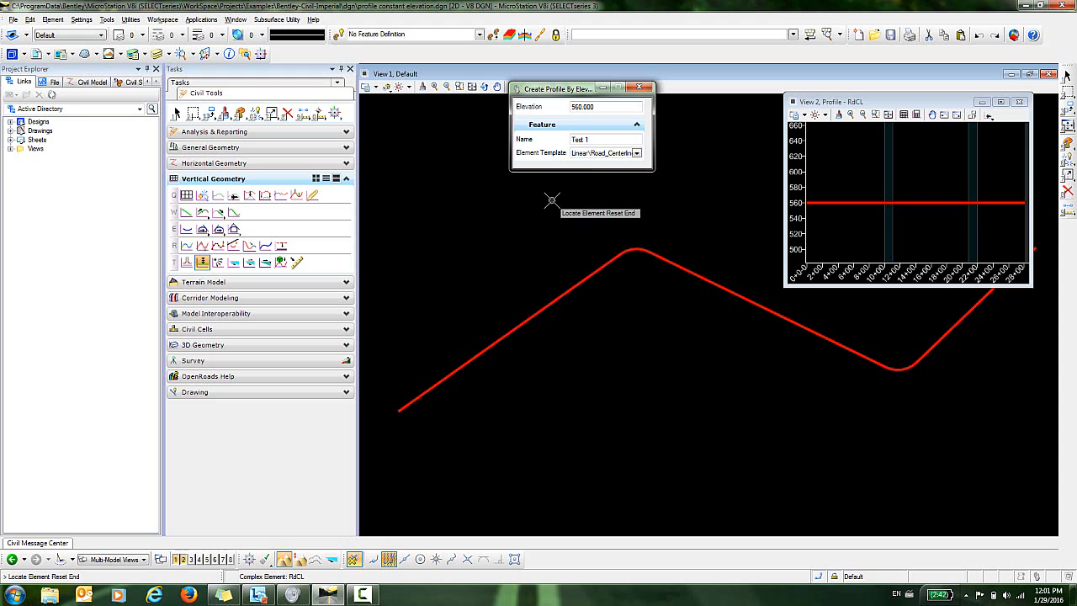
mouse_move(488, 256)
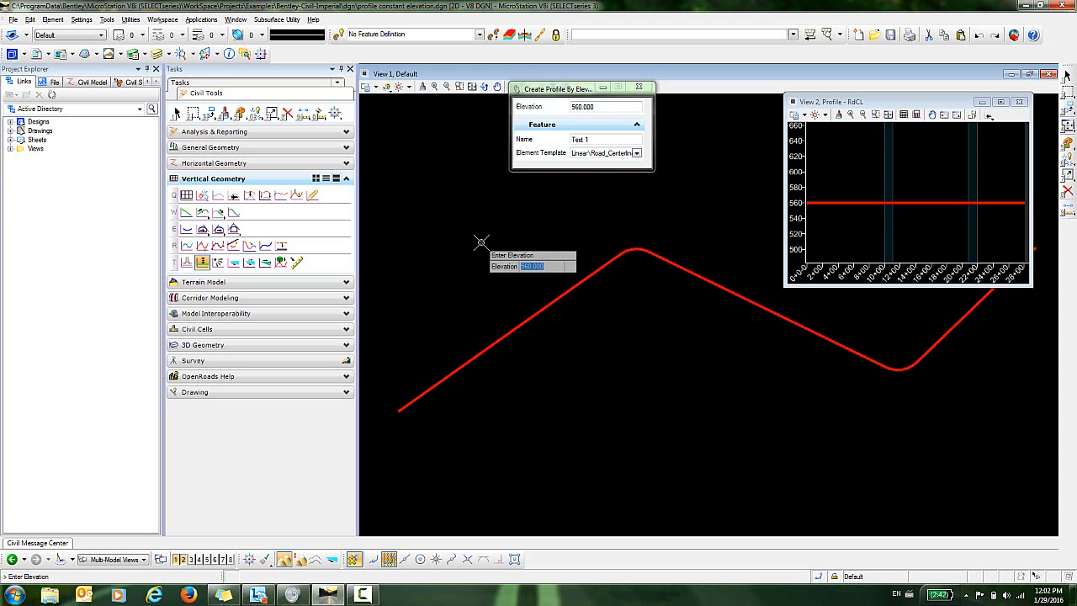
type("50")
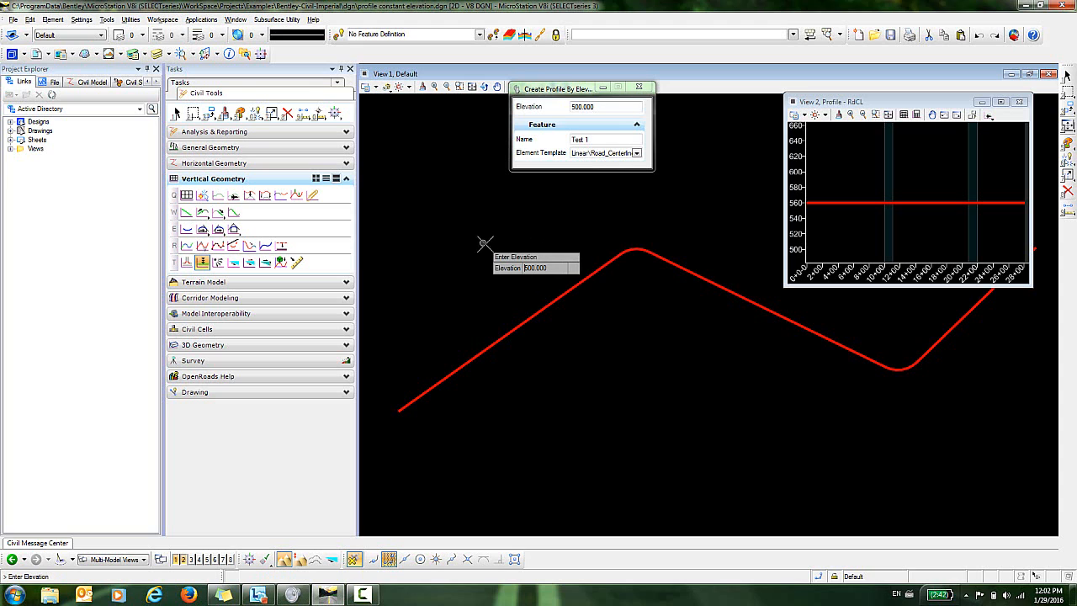
mouse_move(484, 234)
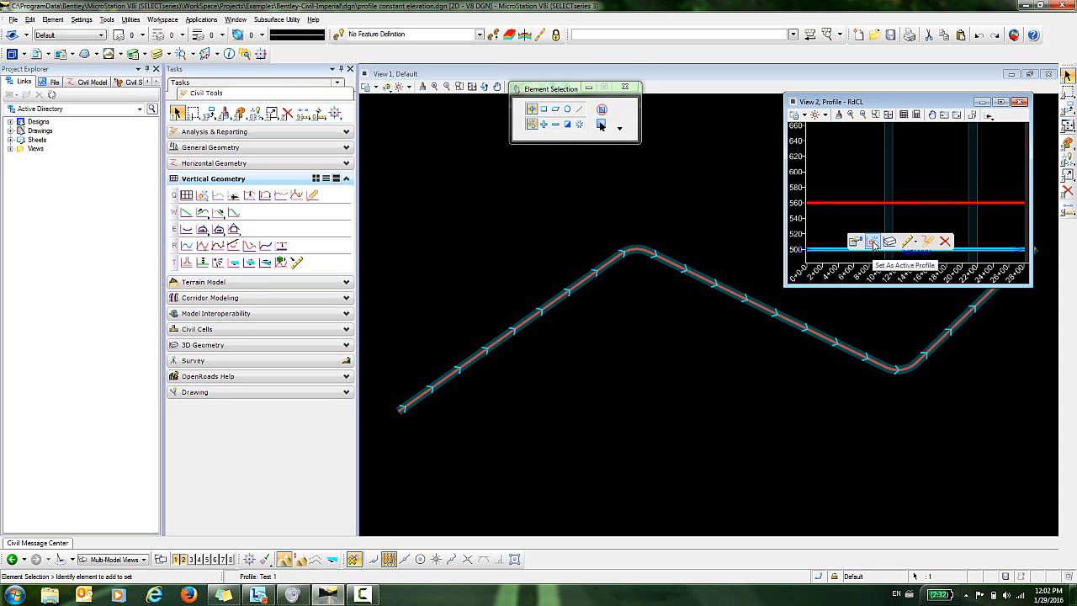
Set the new 500 profile as active and delete the old 560 profile line
left_click(872, 242)
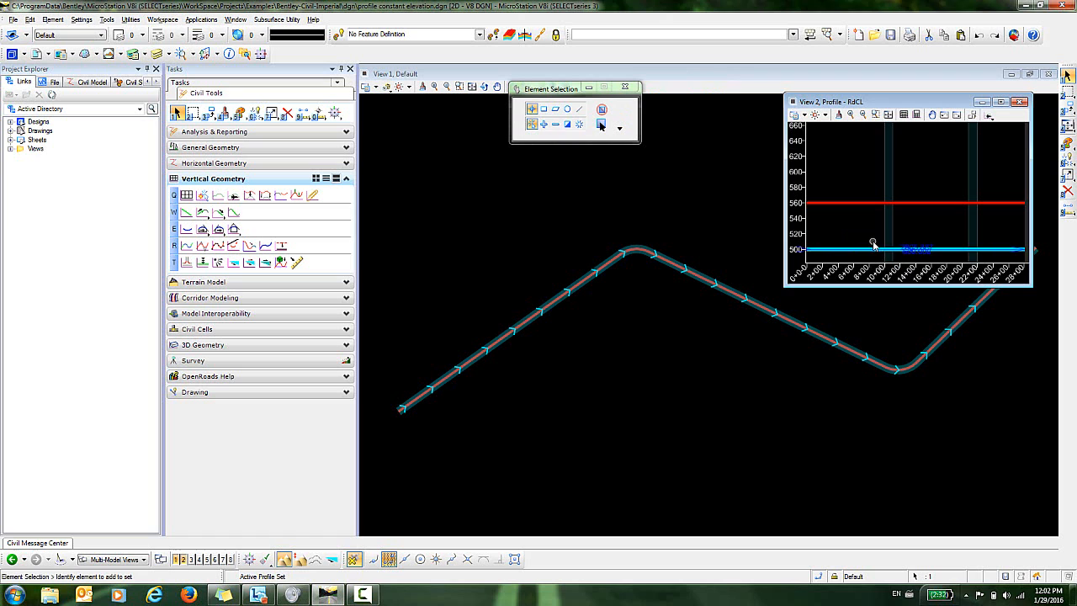
mouse_move(691, 247)
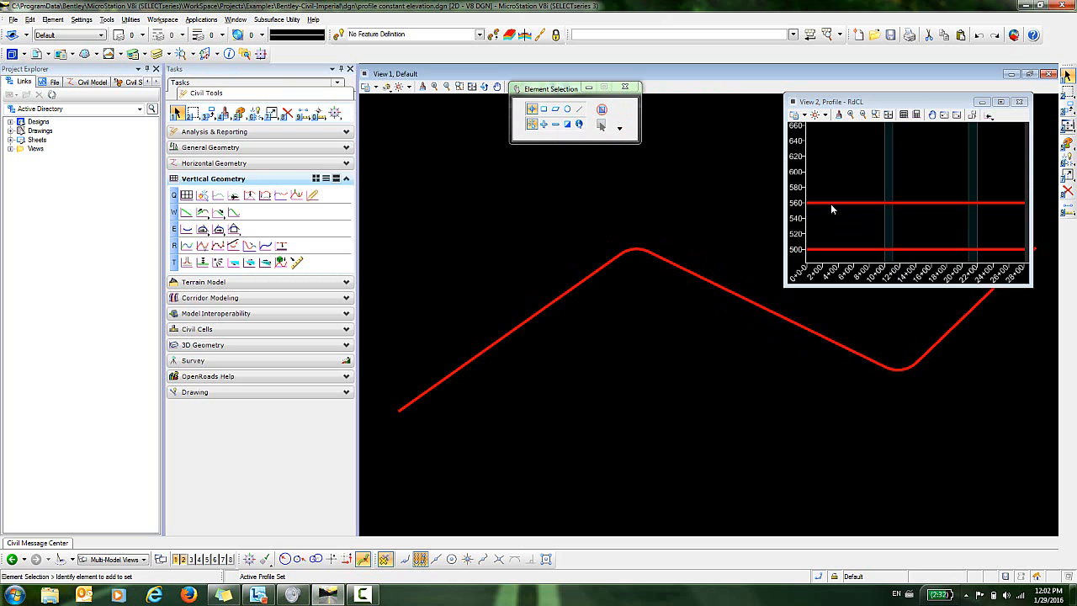
left_click(828, 204)
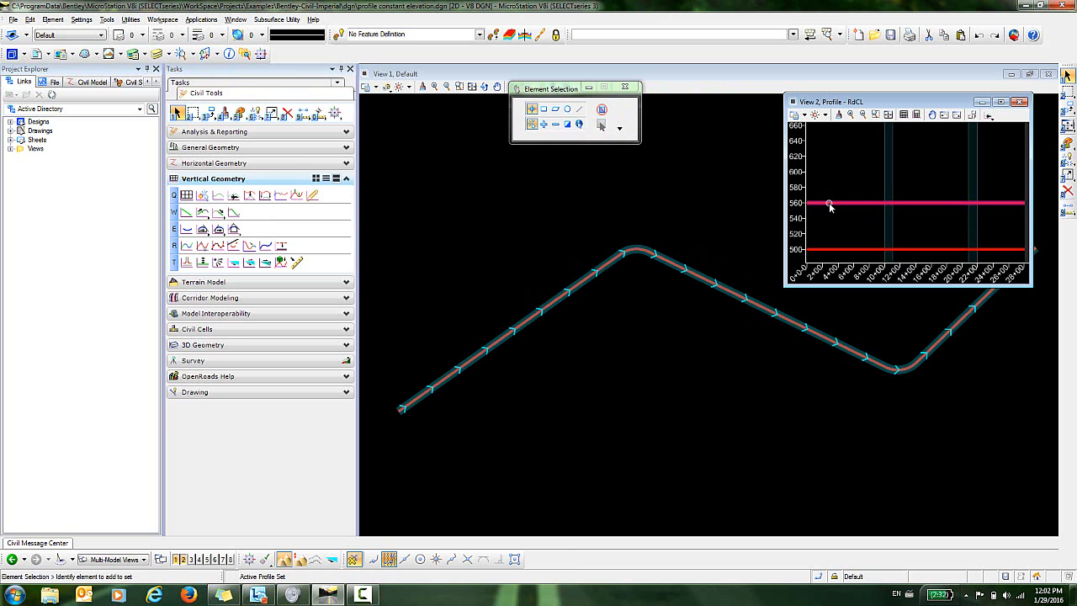
left_click(828, 202)
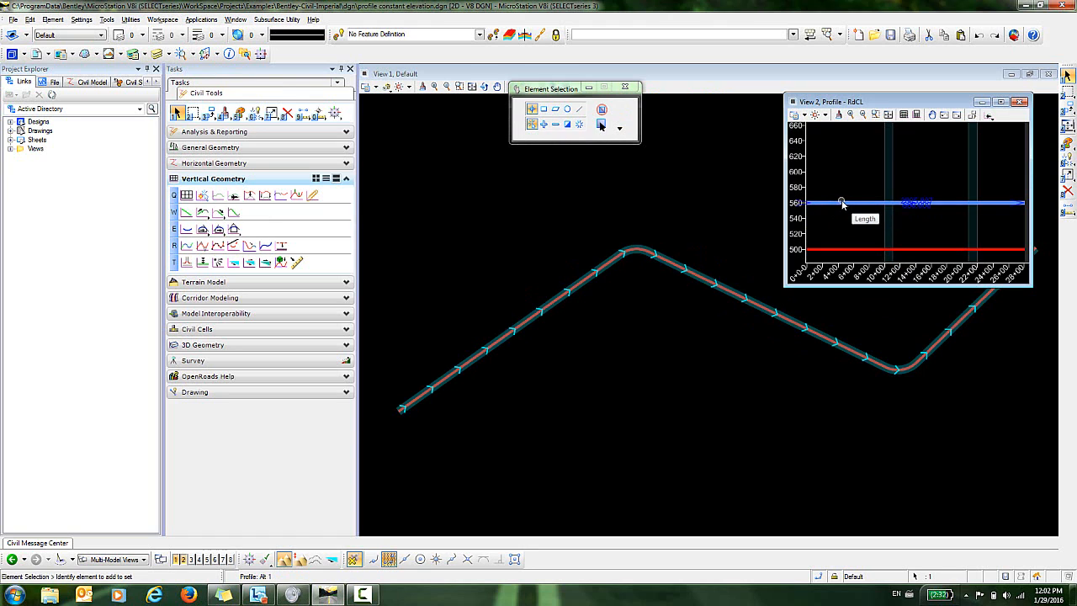
left_click(842, 202)
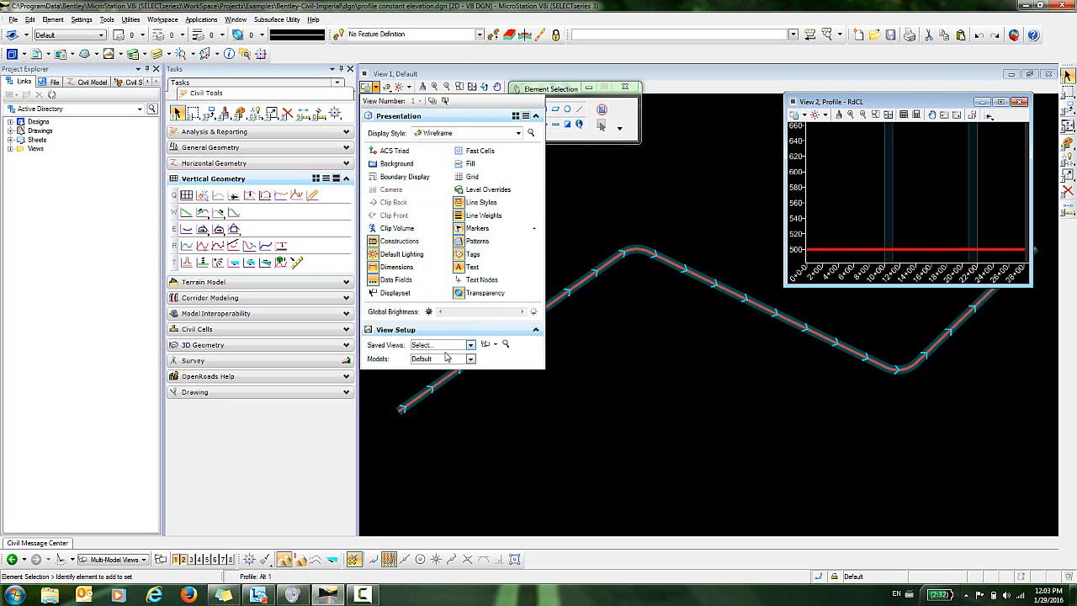
Switch the view to the Default-3D model and select the centerline to confirm its 500 elevation
left_click(468, 358)
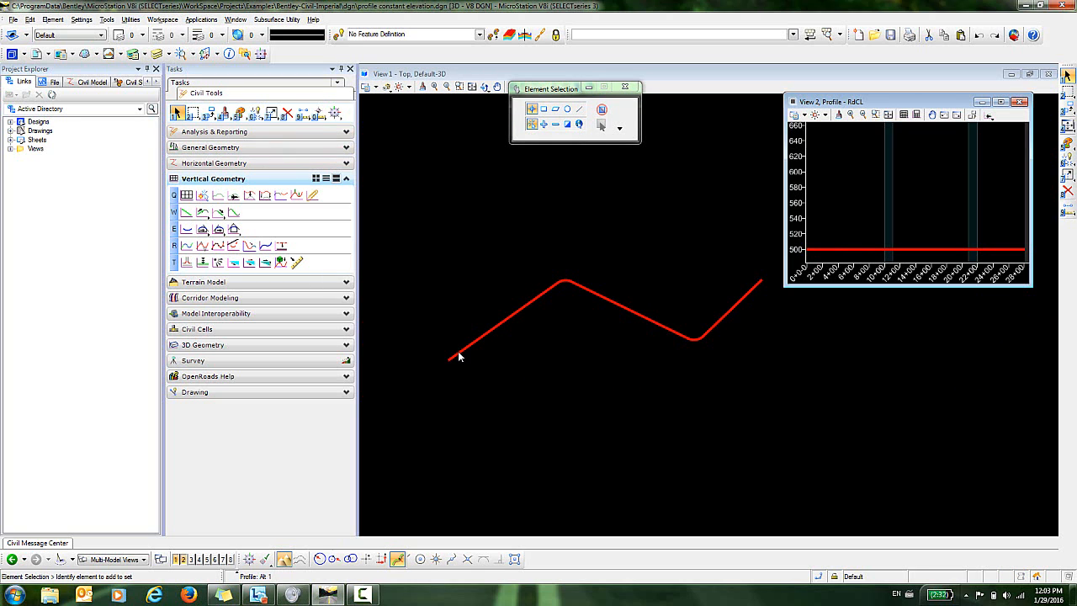
left_click(458, 353)
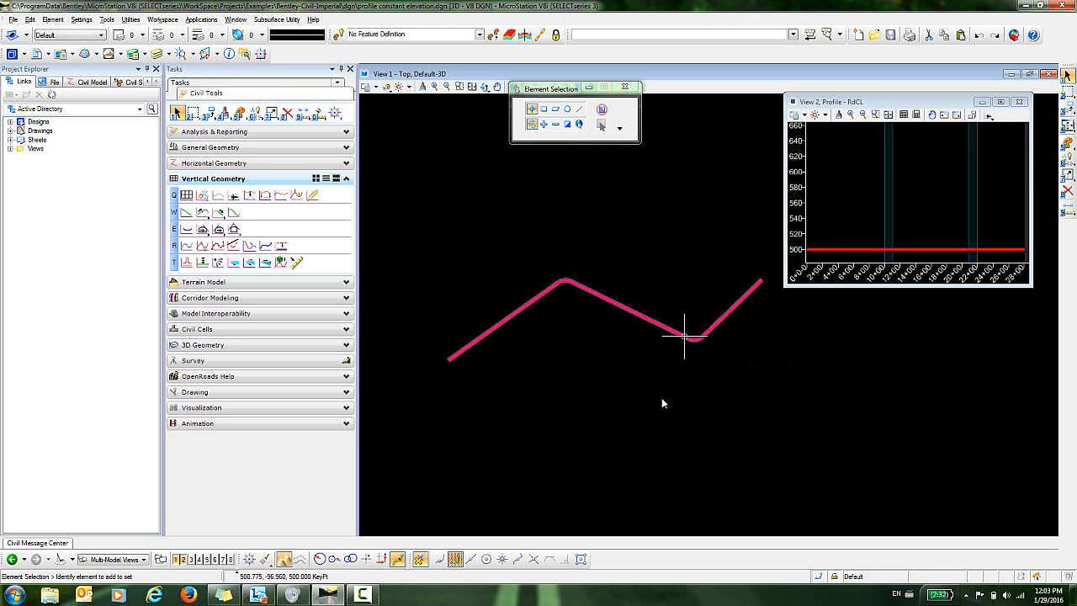
mouse_move(833, 331)
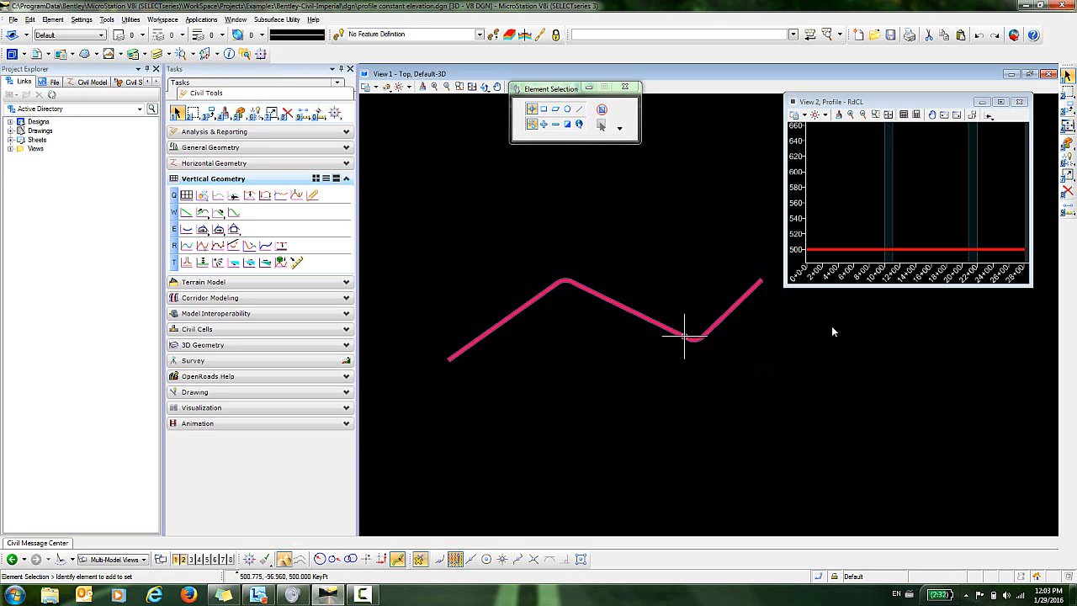